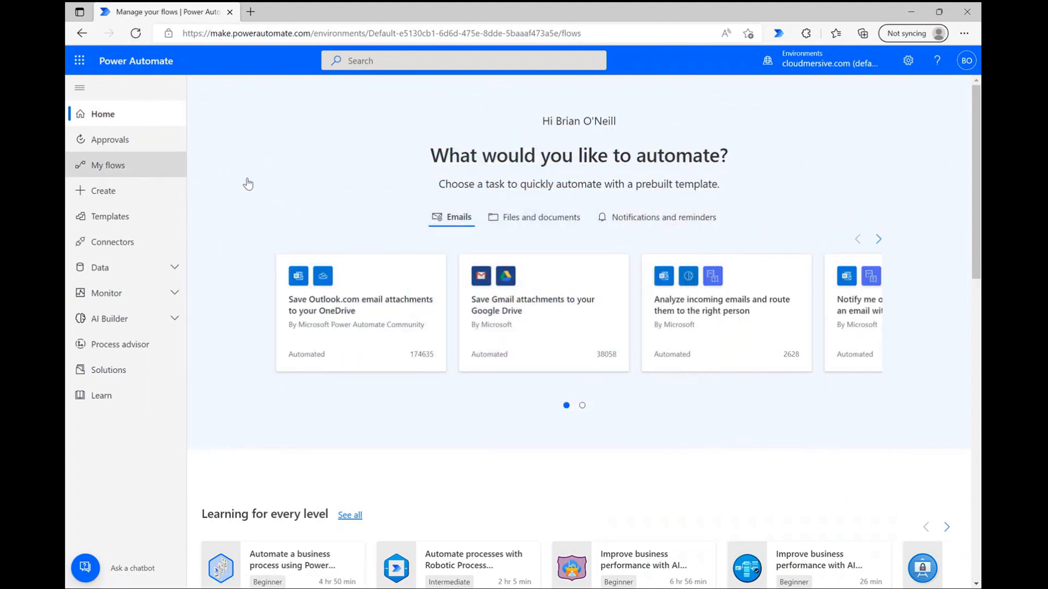
# Go to My flows to list the cloud flows.
pyautogui.click(107, 164)
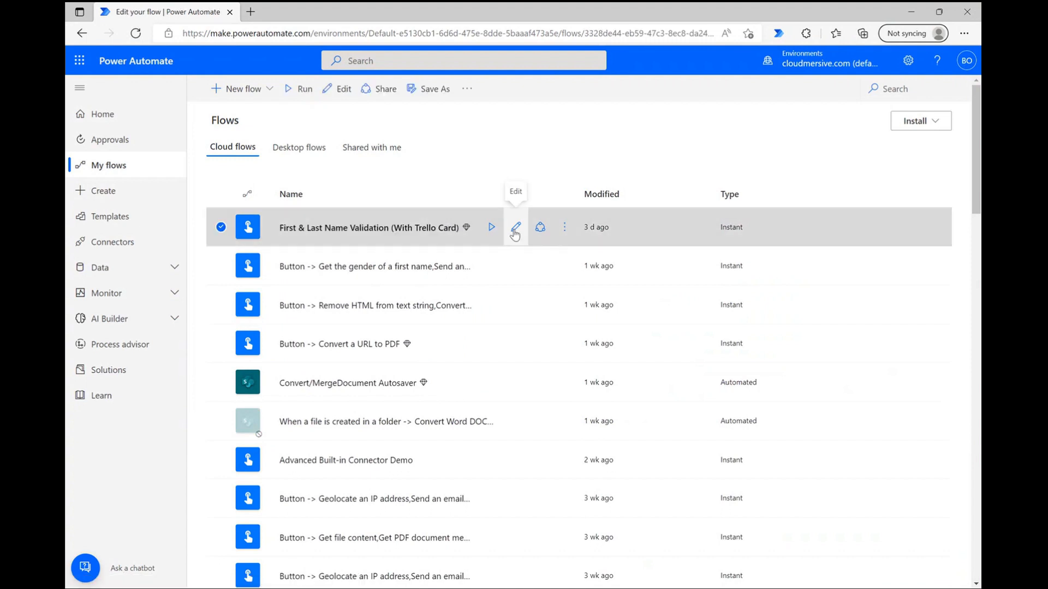
# Edit the First & Last Name Validation (With Trello Card) flow in the designer.
pyautogui.click(515, 226)
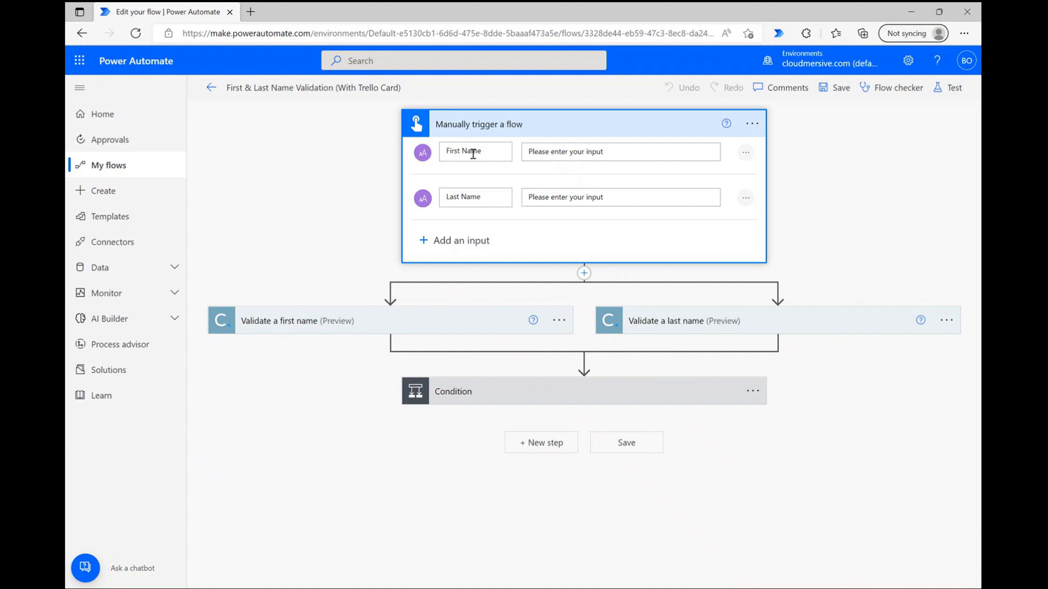
pyautogui.moveTo(505, 197)
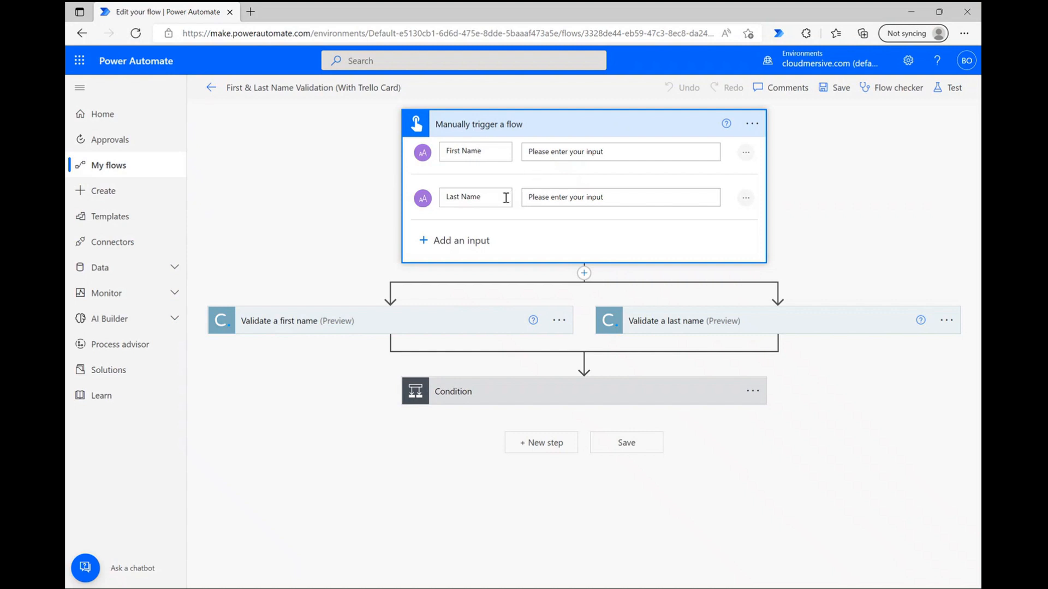
pyautogui.moveTo(700, 246)
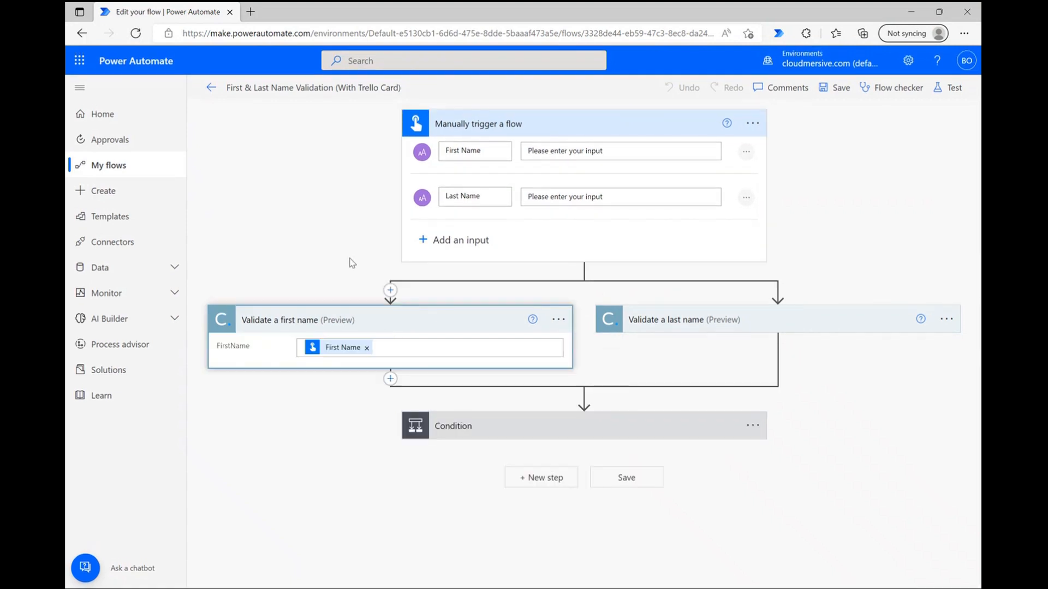
# Expand the Validate a last name action to show its Last Name input.
pyautogui.click(684, 319)
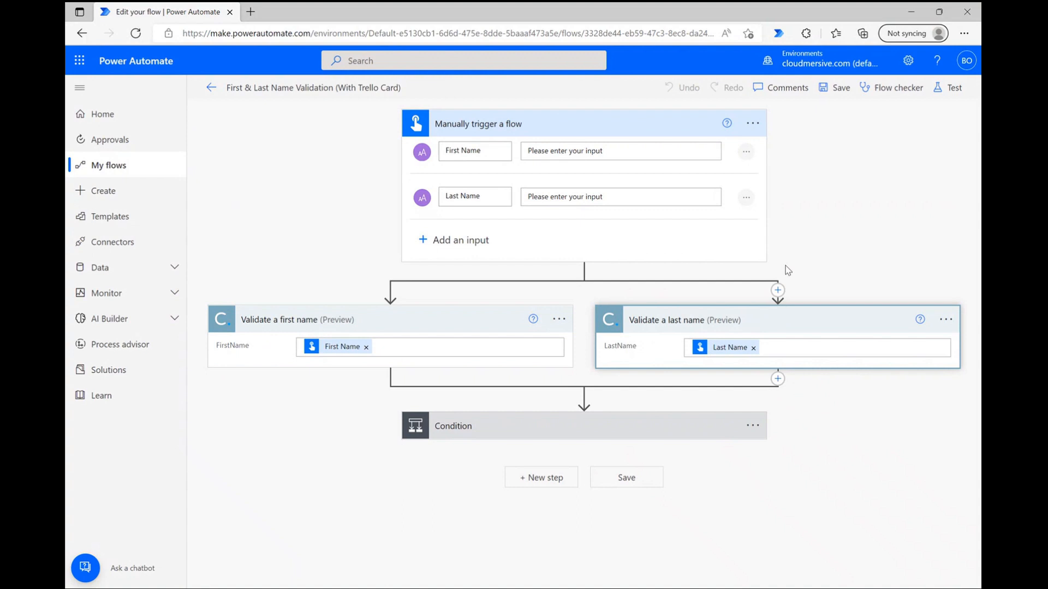
pyautogui.moveTo(450, 328)
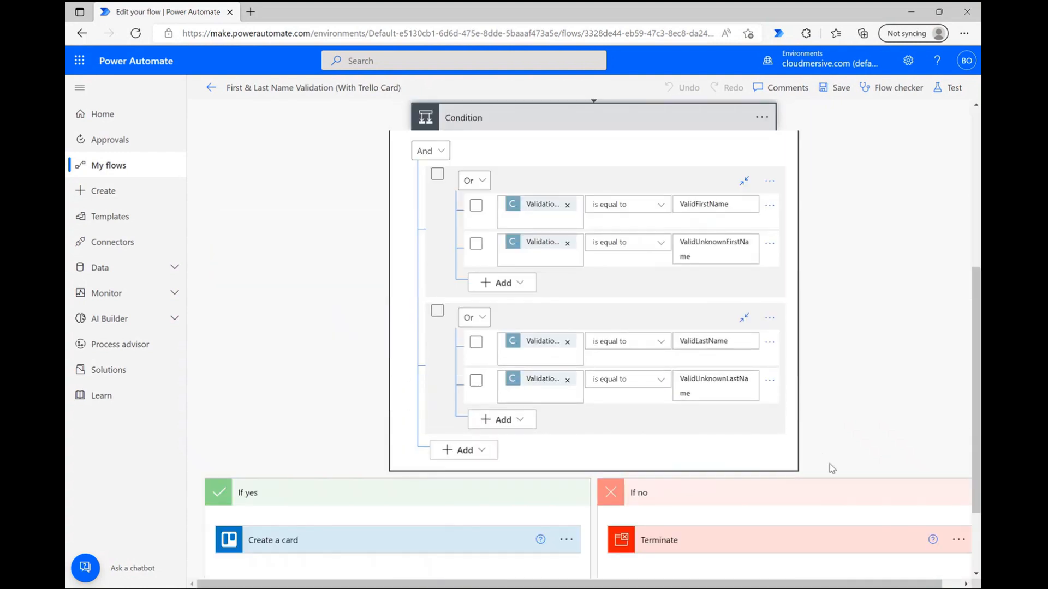
pyautogui.moveTo(587, 273)
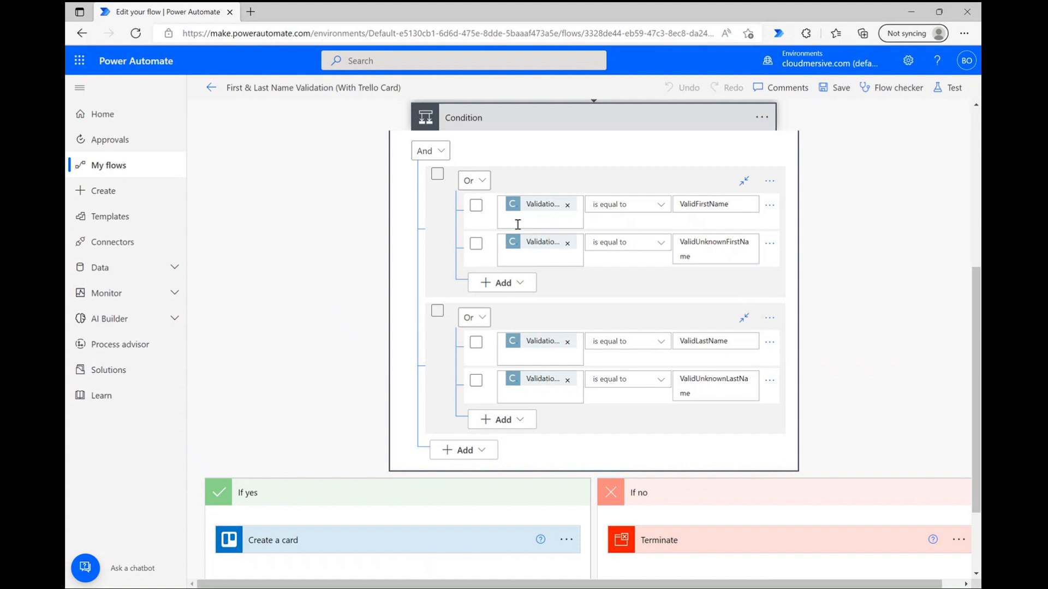
# Select all Condition rows and bring the If yes / If no branches into view.
pyautogui.click(476, 205)
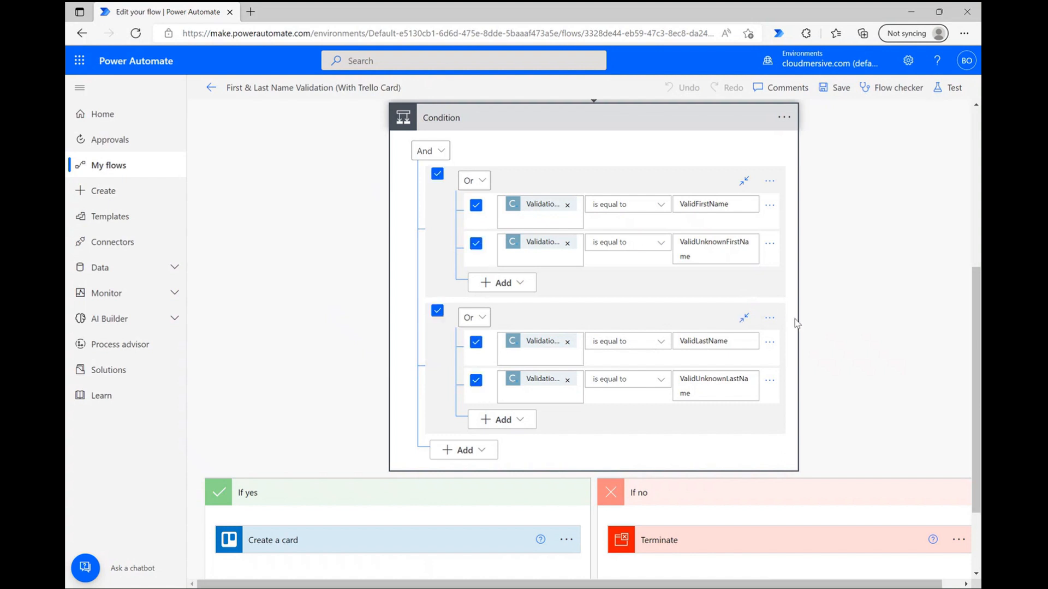
pyautogui.scroll(-3)
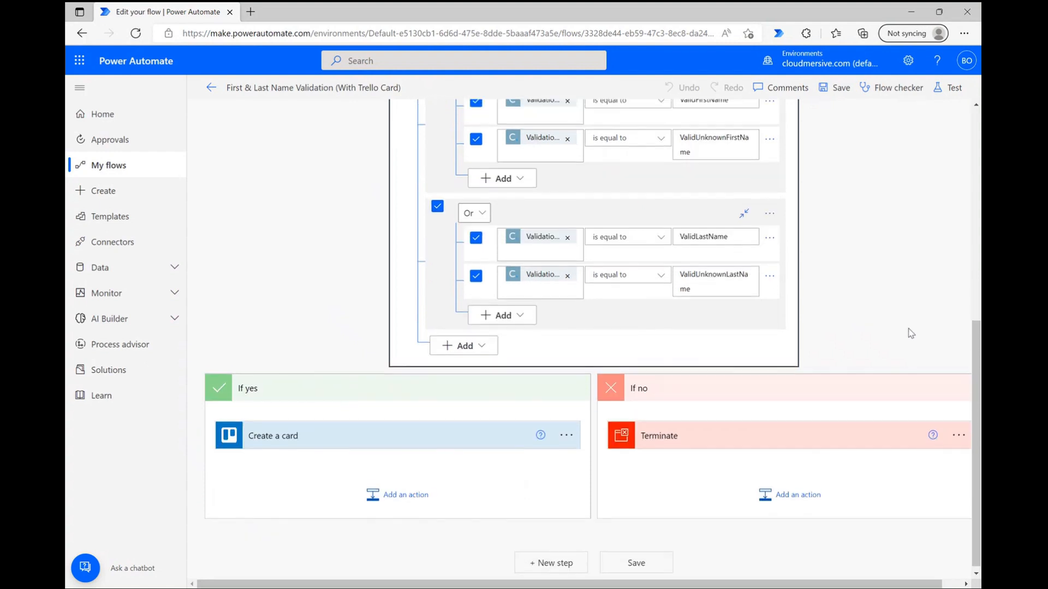
pyautogui.scroll(-3)
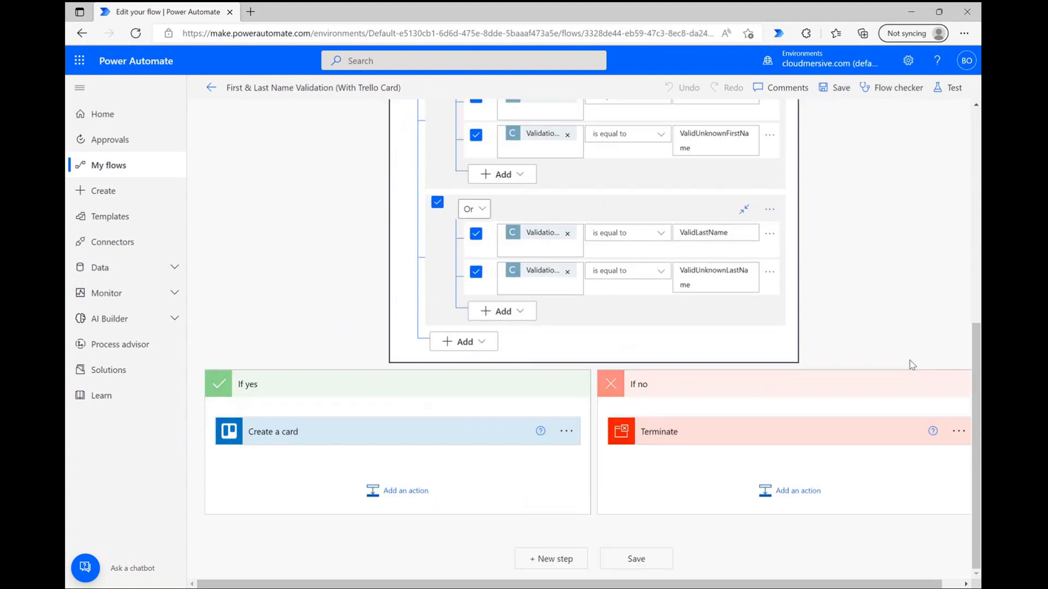
pyautogui.scroll(-3)
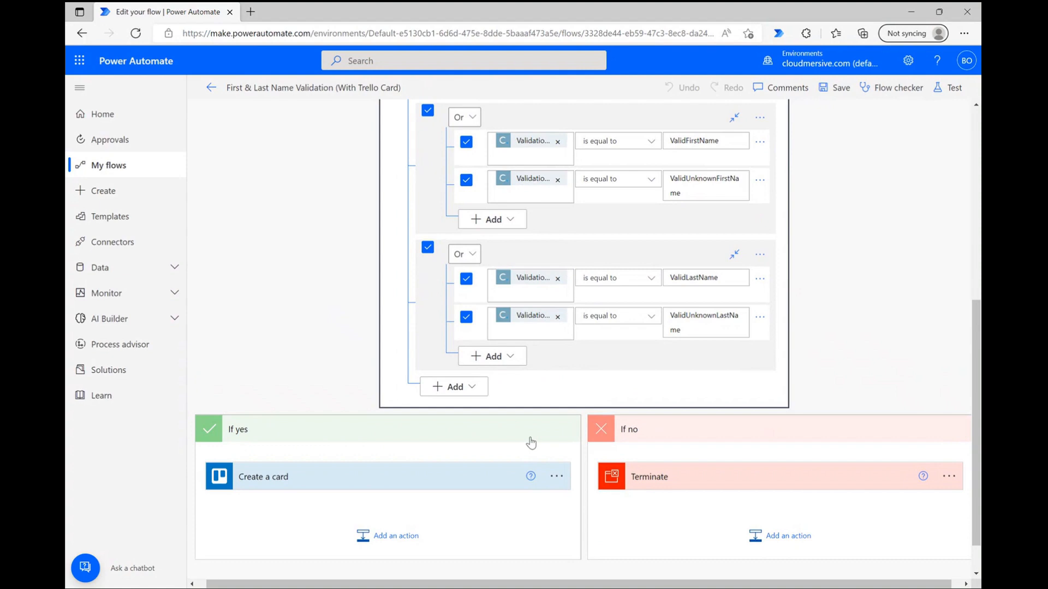
# Expand Create a card and Terminate to show Trello settings and Failed status.
pyautogui.click(263, 476)
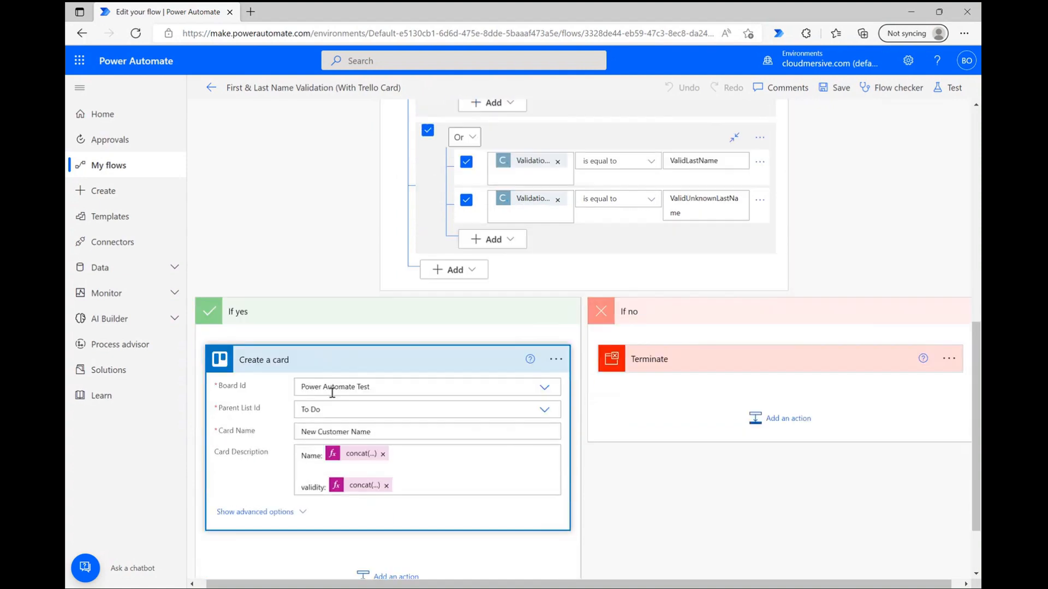
pyautogui.moveTo(448, 494)
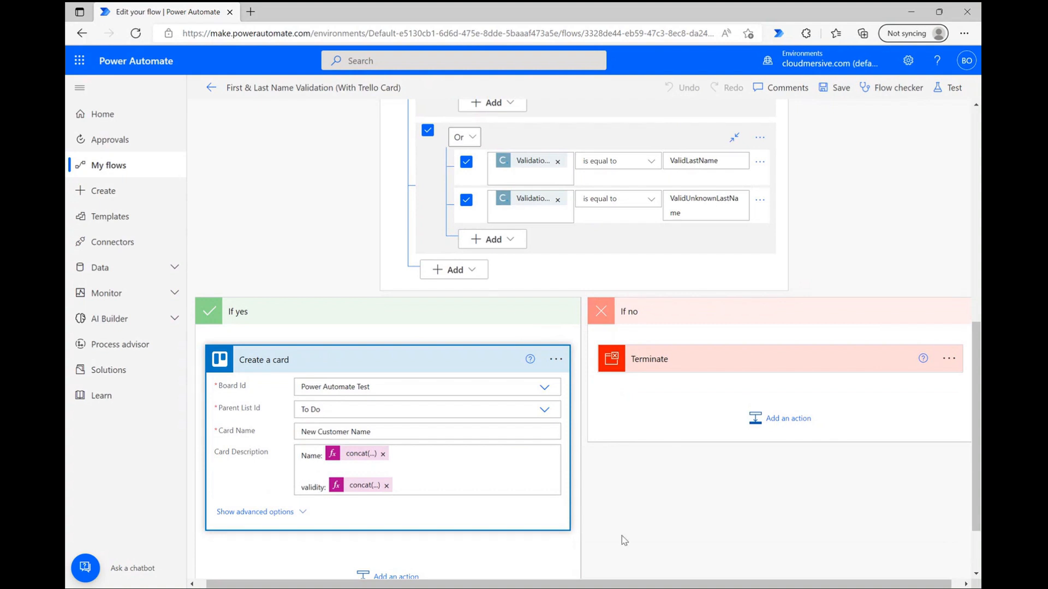
pyautogui.moveTo(683, 540)
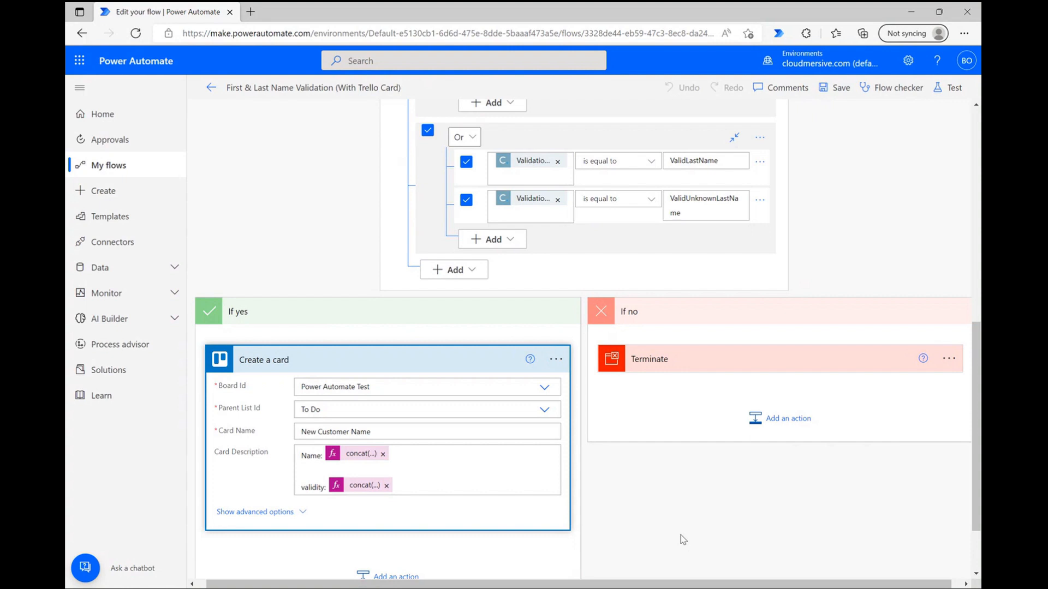
pyautogui.moveTo(817, 372)
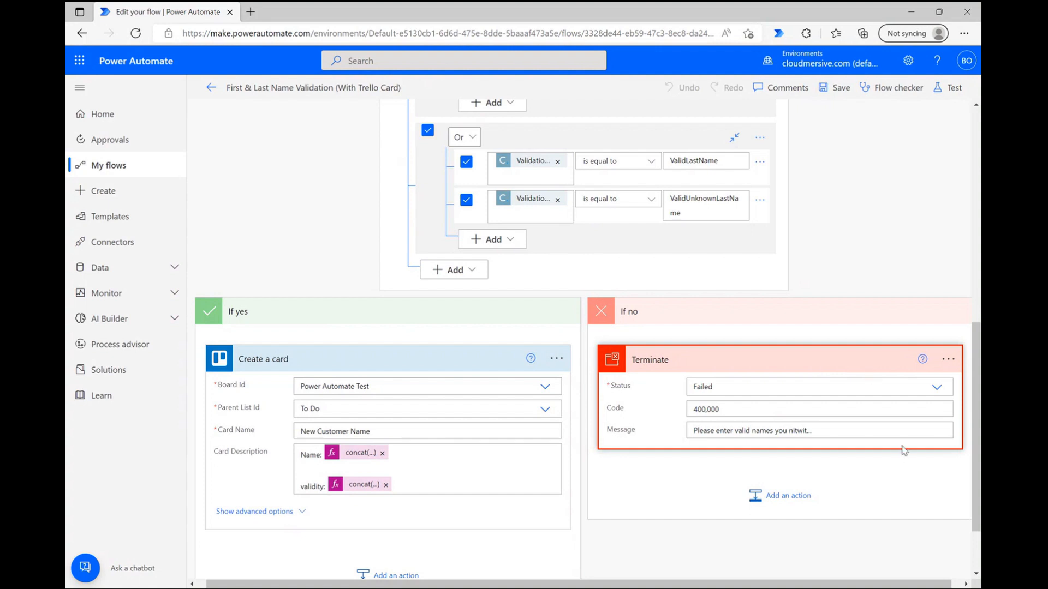
pyautogui.scroll(-3)
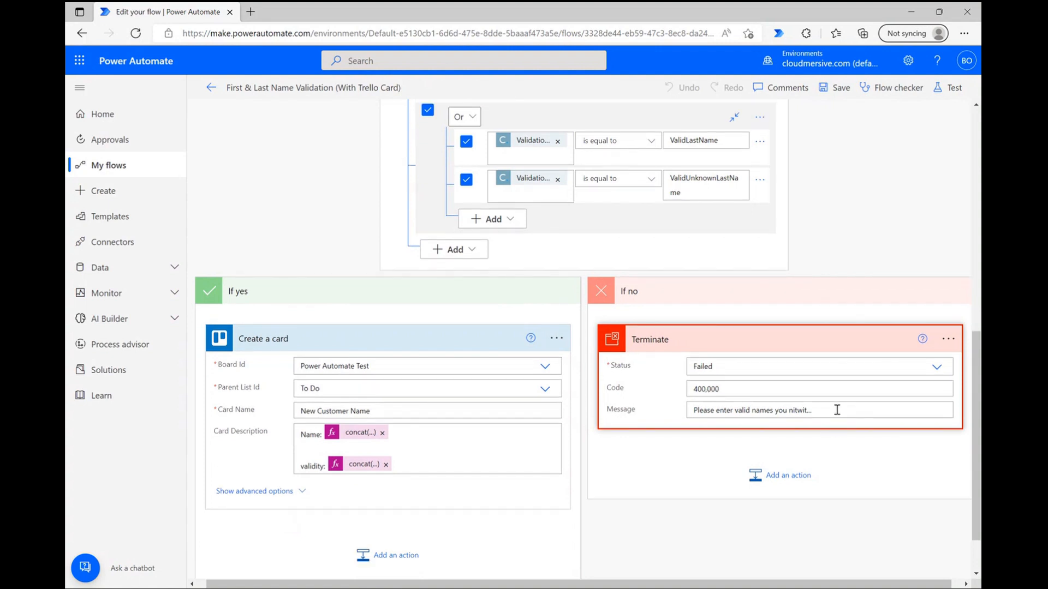
pyautogui.moveTo(868, 342)
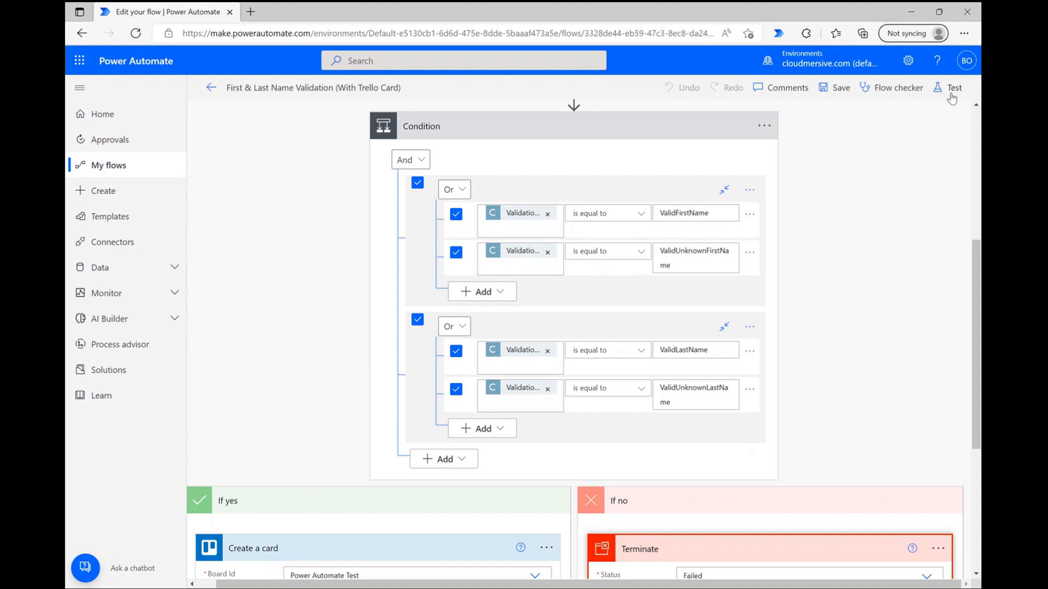
# Start a manual test run and enter the first name in the Run flow form.
pyautogui.click(953, 87)
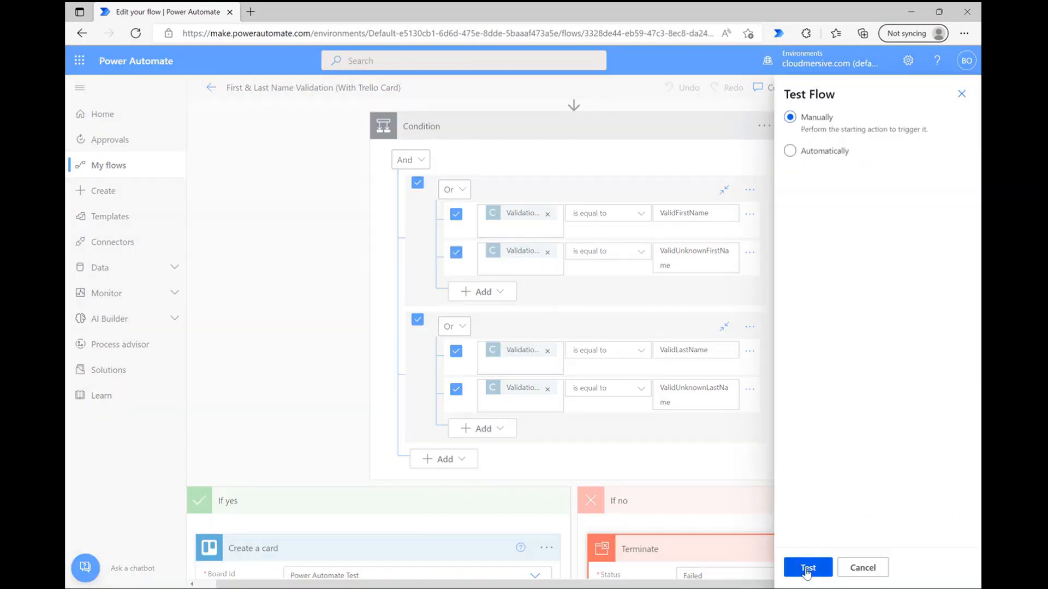
pyautogui.click(807, 567)
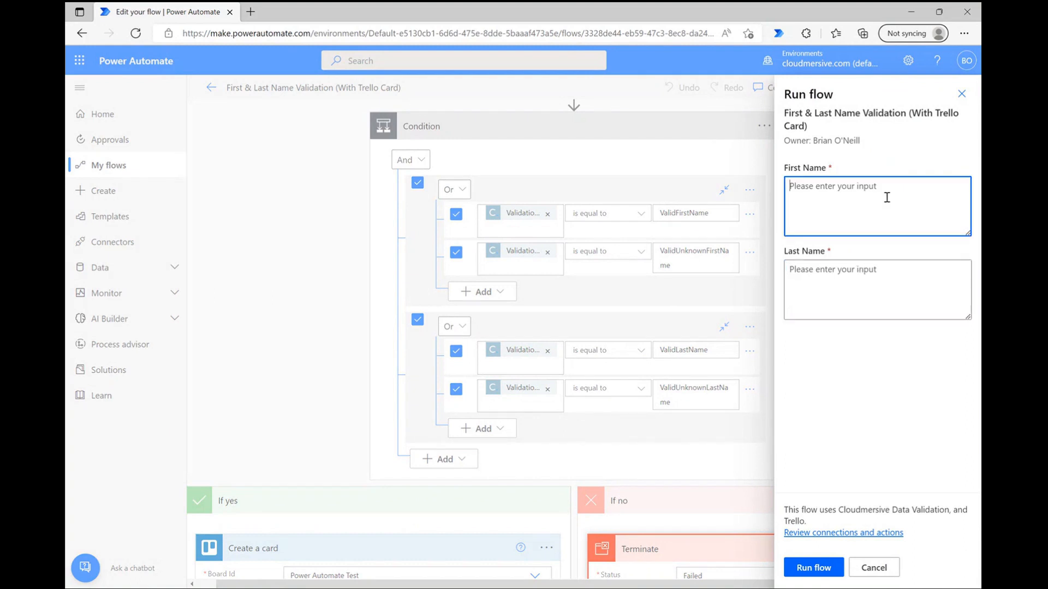
pyautogui.moveTo(898, 202)
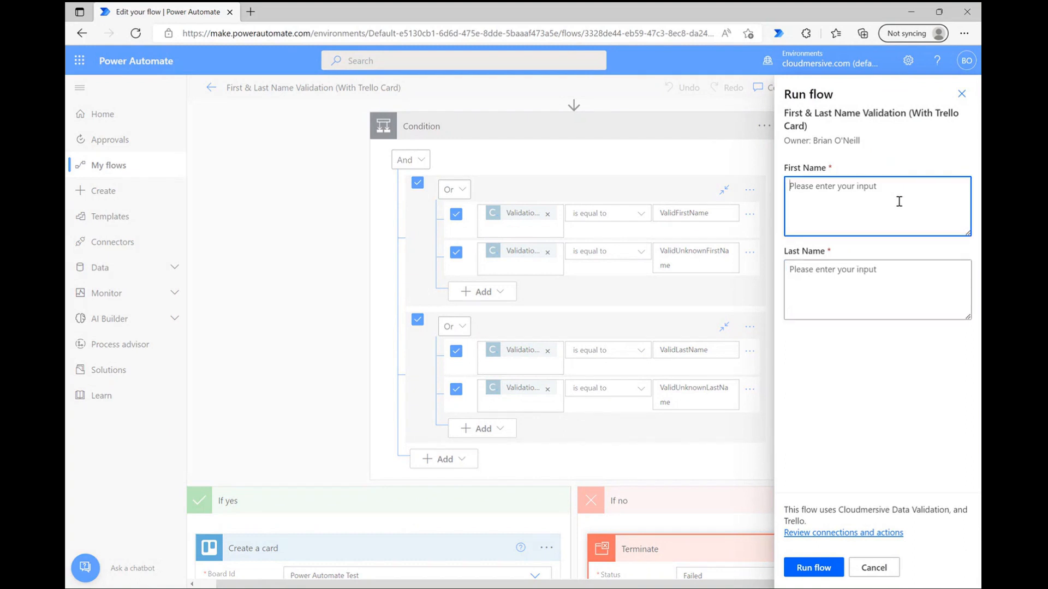
pyautogui.write('Johnson')
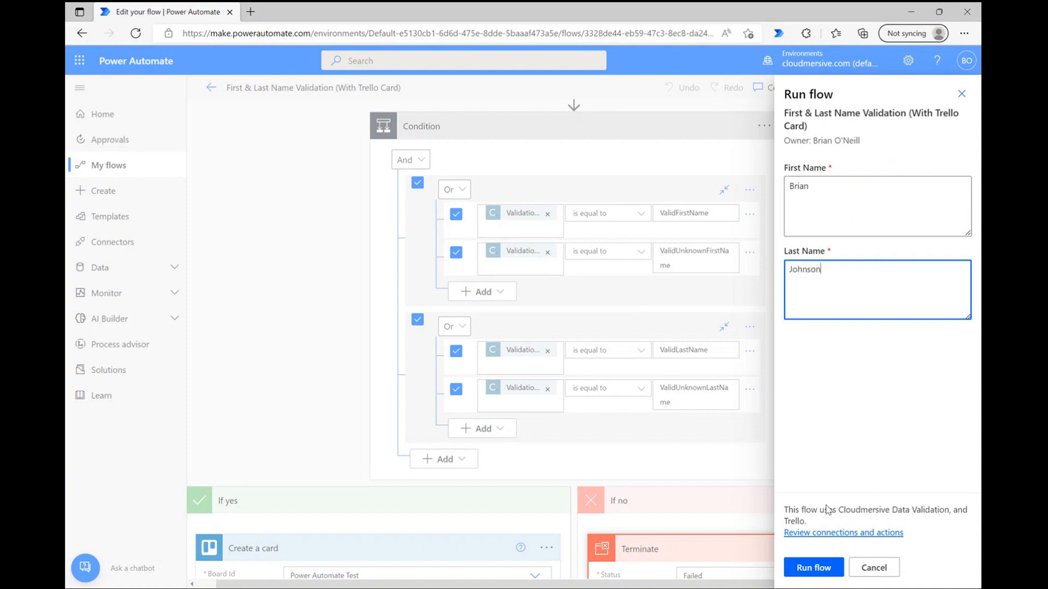
pyautogui.click(812, 568)
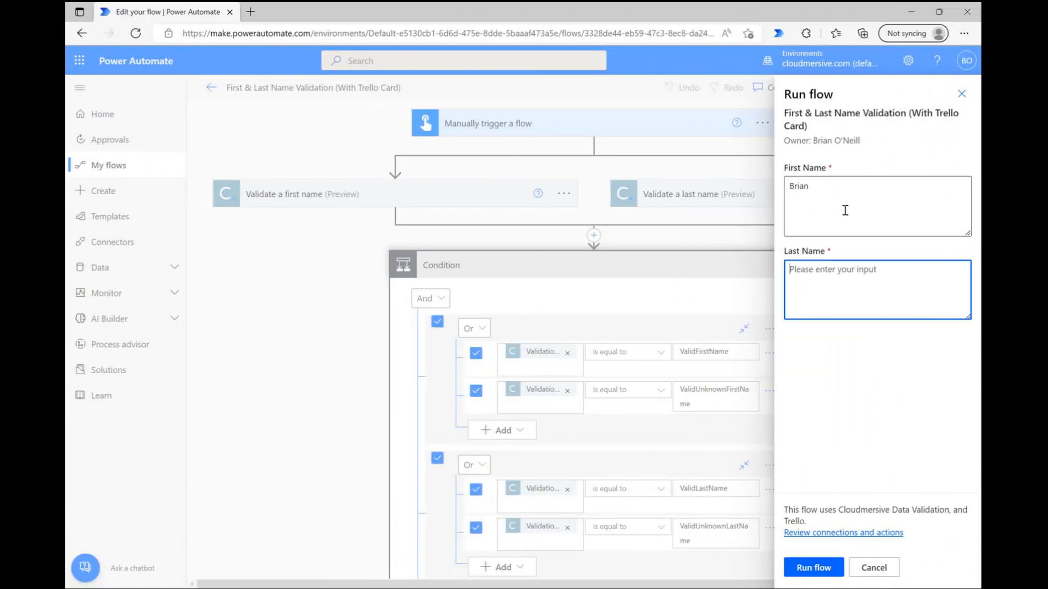
# Run the flow with last name J98nson and dismiss the run-started confirmation.
pyautogui.write('J98nson')
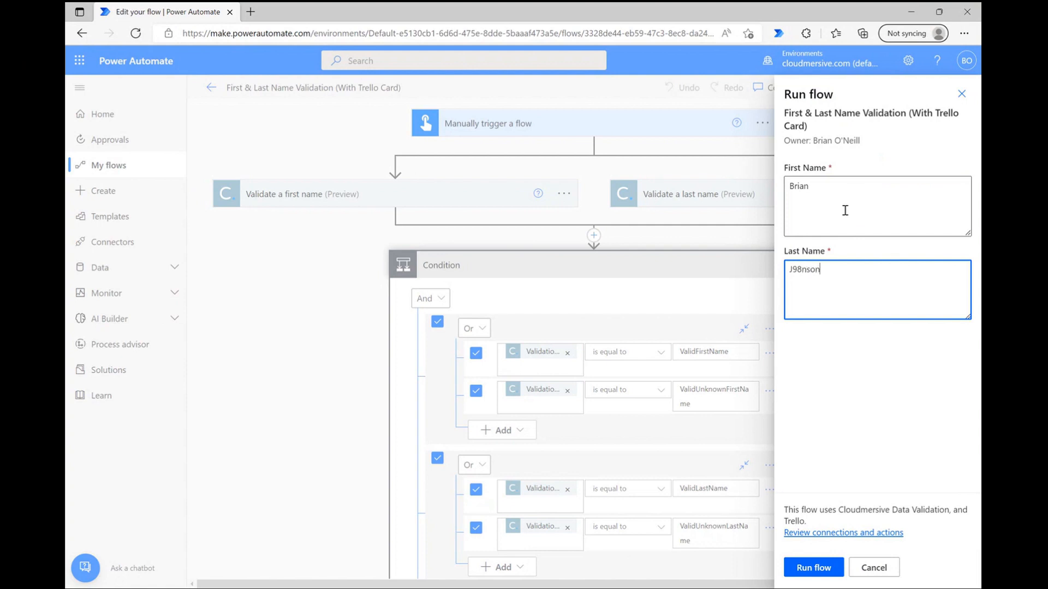
pyautogui.click(812, 567)
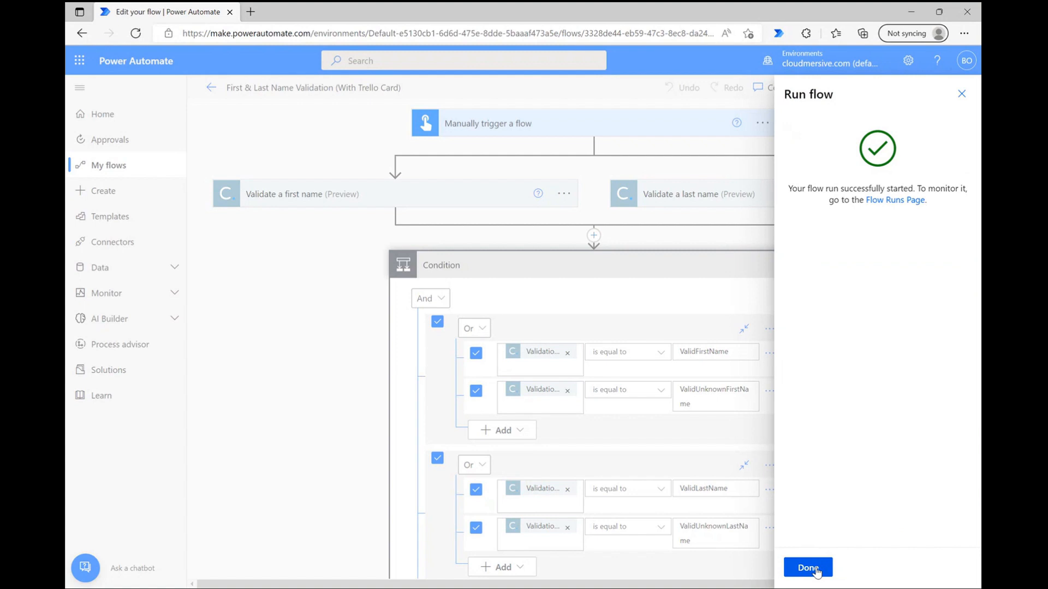
pyautogui.click(807, 568)
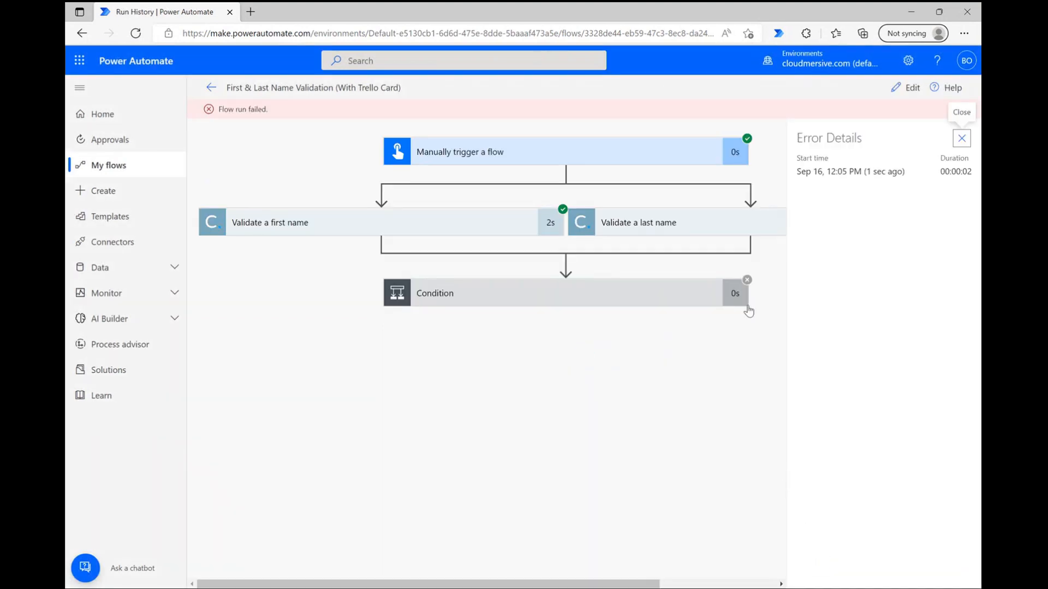
# Expand the failed run's Condition step, showing it was cancelled with no inputs.
pyautogui.hscroll(3)
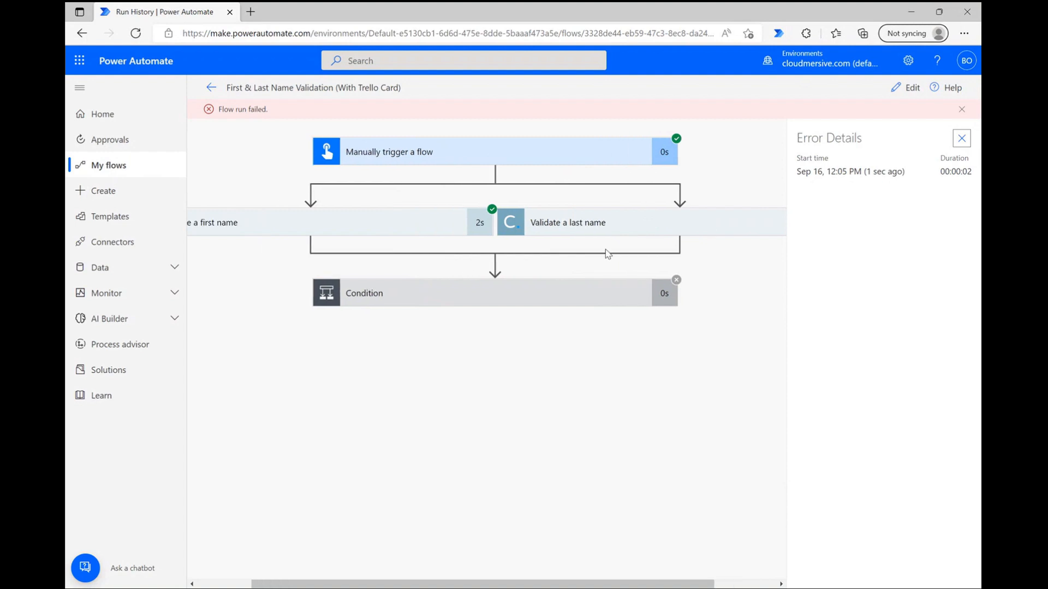
pyautogui.click(386, 293)
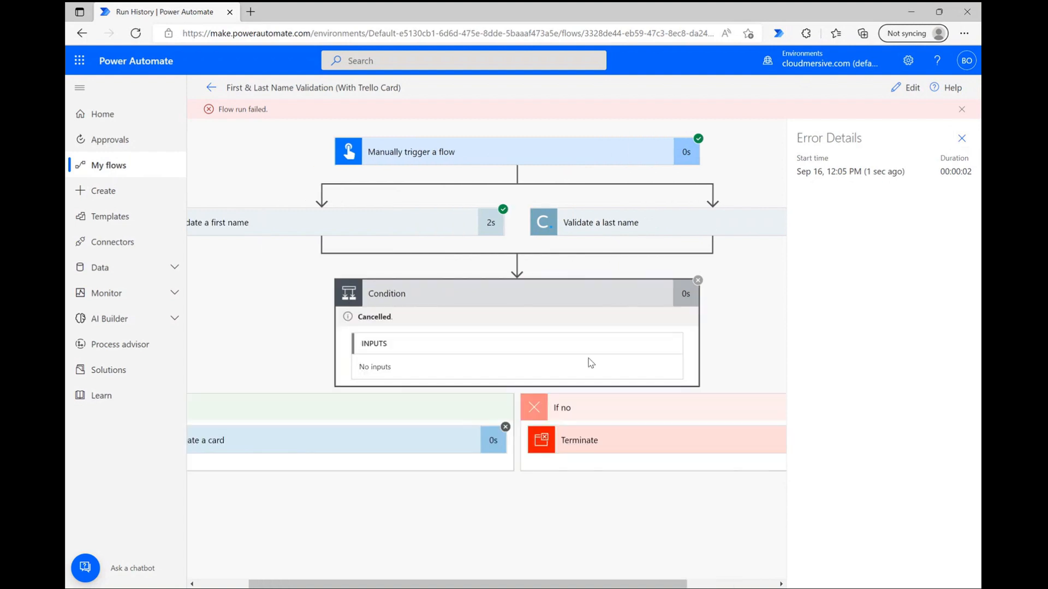